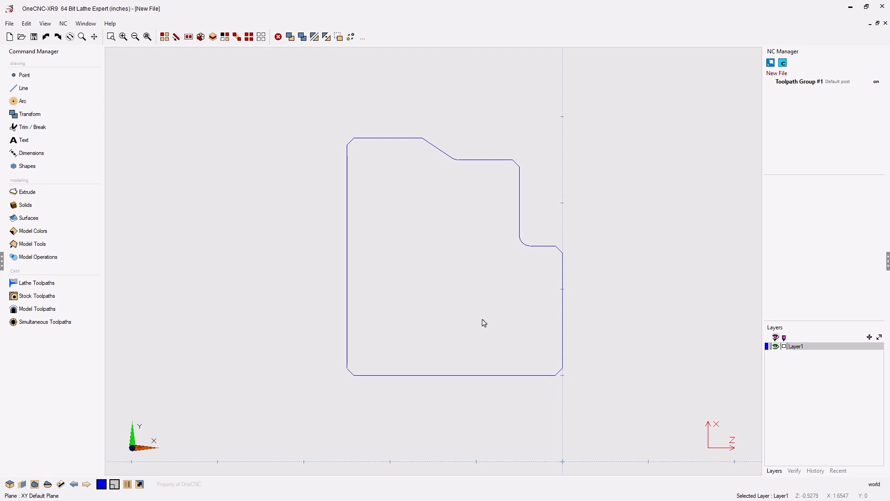
{"action": "mouse_move", "coordinate": [458, 127]}
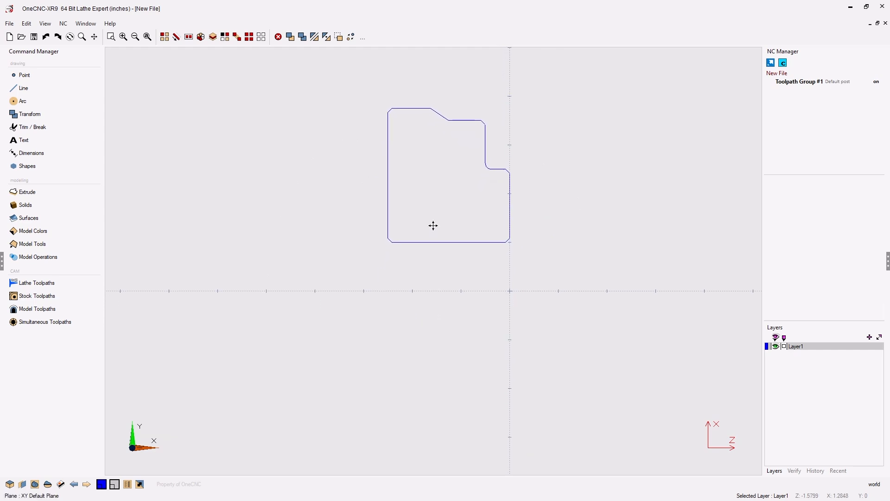
Select all geometry of the stepped lathe profile above the centreline
{"action": "key", "text": "ctrl+a"}
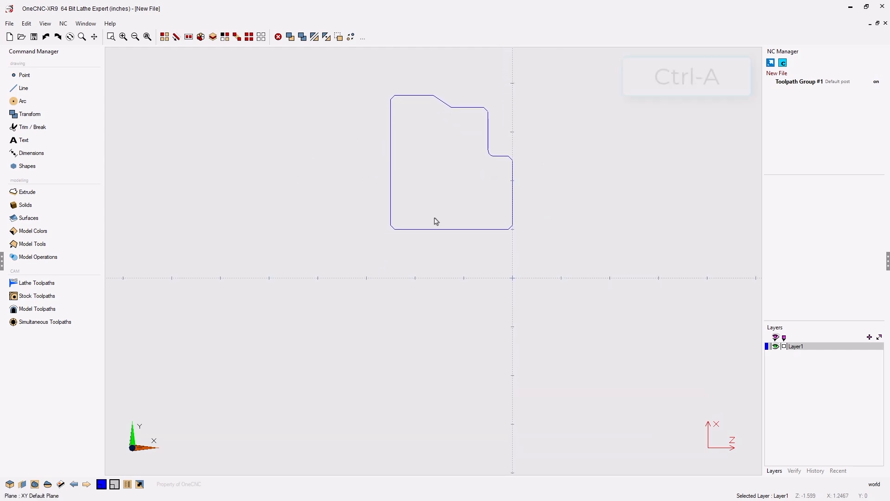
{"action": "key", "text": "ctrl+a"}
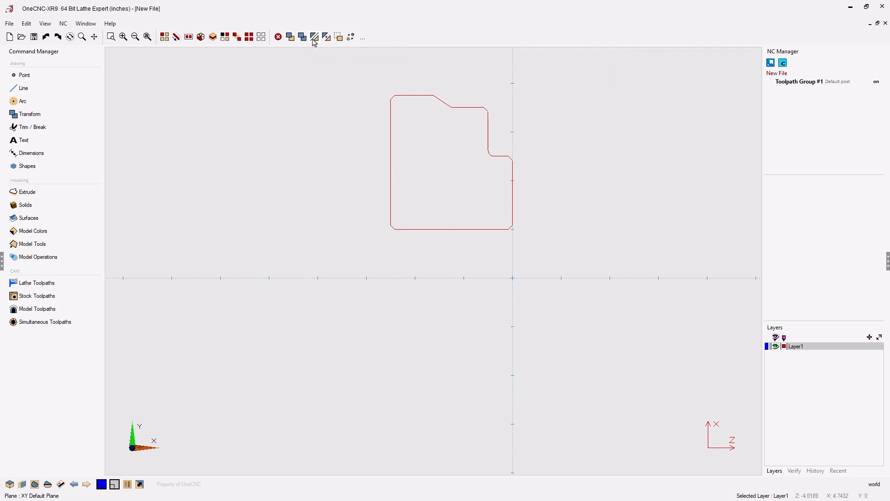
Mirror a copy of the profile across the spindle centreline, keeping the original
{"action": "left_click", "coordinate": [314, 36]}
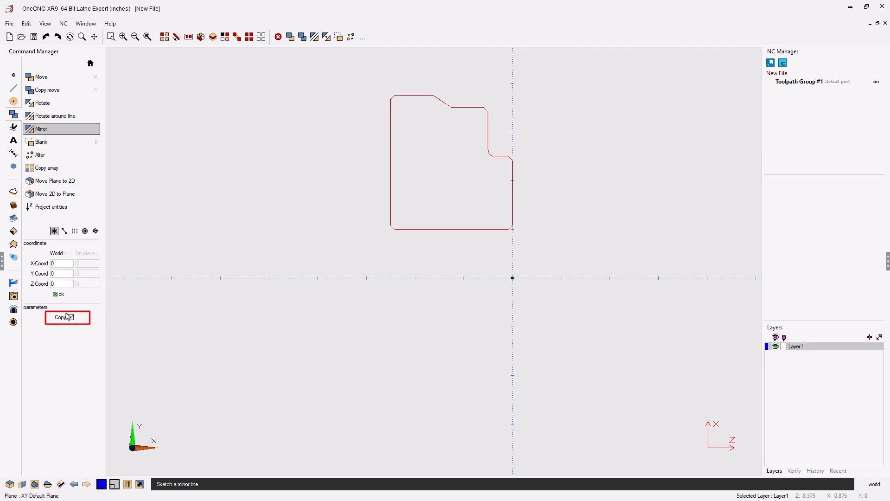
{"action": "left_click", "coordinate": [355, 279]}
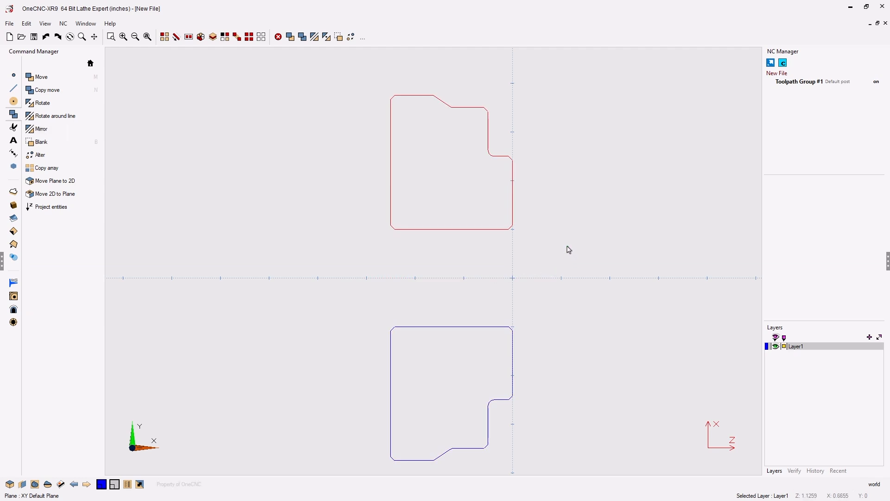
{"action": "mouse_move", "coordinate": [265, 88]}
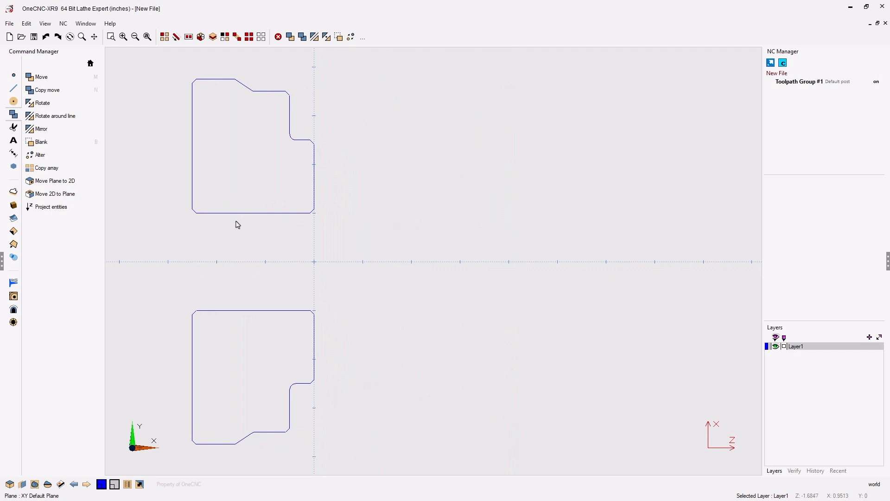
Place a vertical 7.5 dimension across both profiles' outer edges, to the right
{"action": "left_click", "coordinate": [12, 154]}
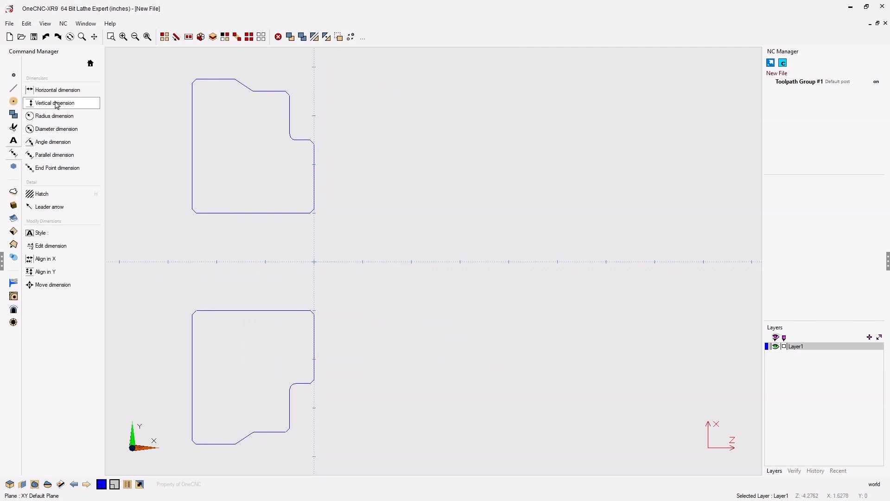
{"action": "left_click", "coordinate": [55, 103]}
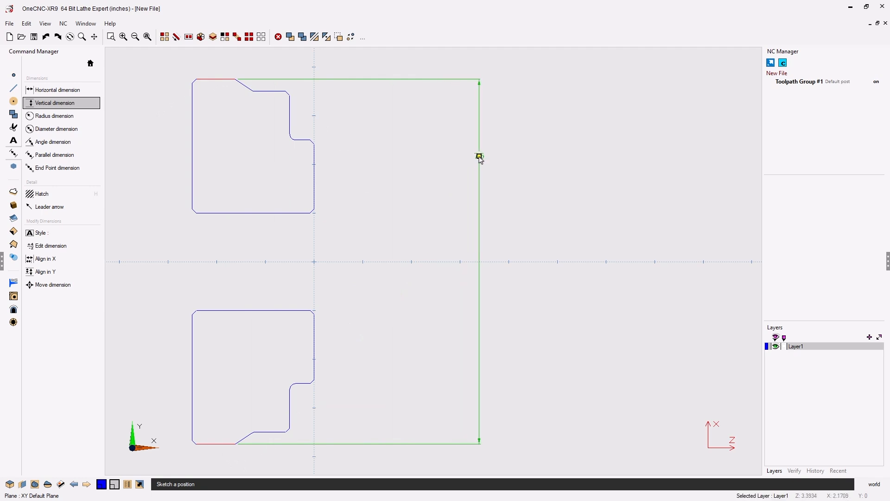
{"action": "left_click_drag", "start_coordinate": [479, 156], "coordinate": [429, 153]}
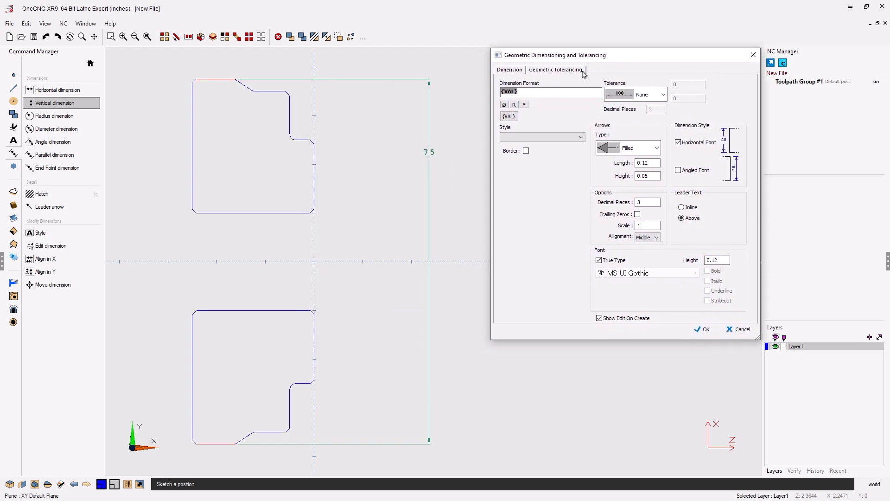
Add the diameter symbol in the GD&T dialog so the dimension reads Ø7.5
{"action": "left_click", "coordinate": [504, 105]}
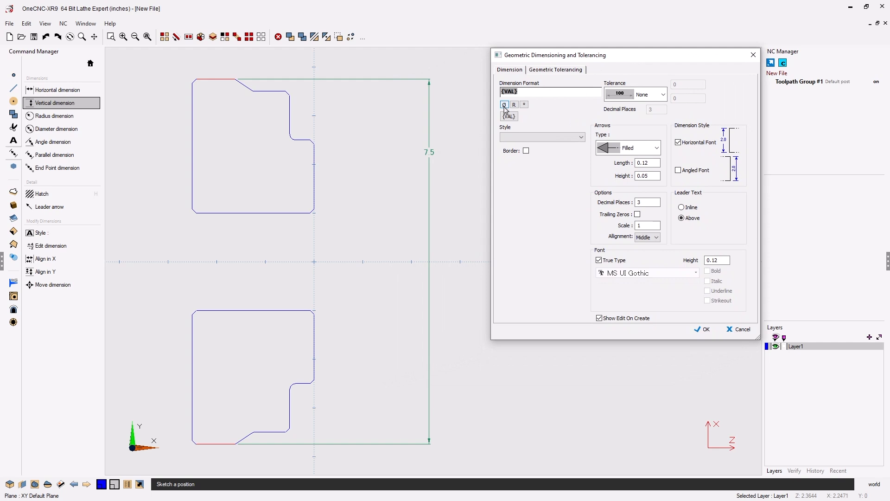
{"action": "left_click", "coordinate": [503, 104]}
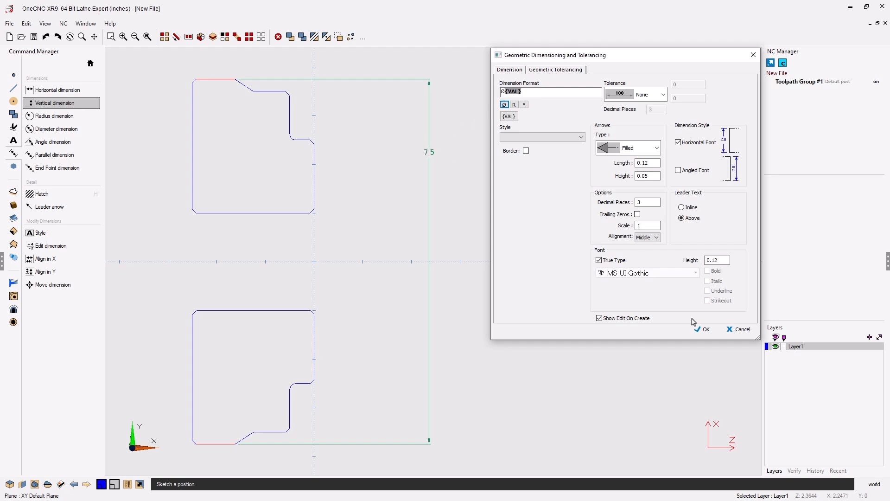
{"action": "left_click", "coordinate": [704, 329]}
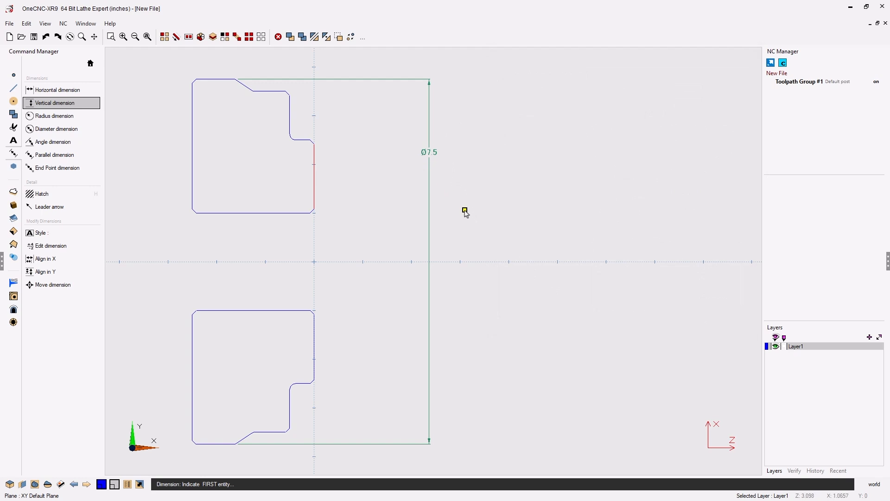
{"action": "mouse_move", "coordinate": [457, 221]}
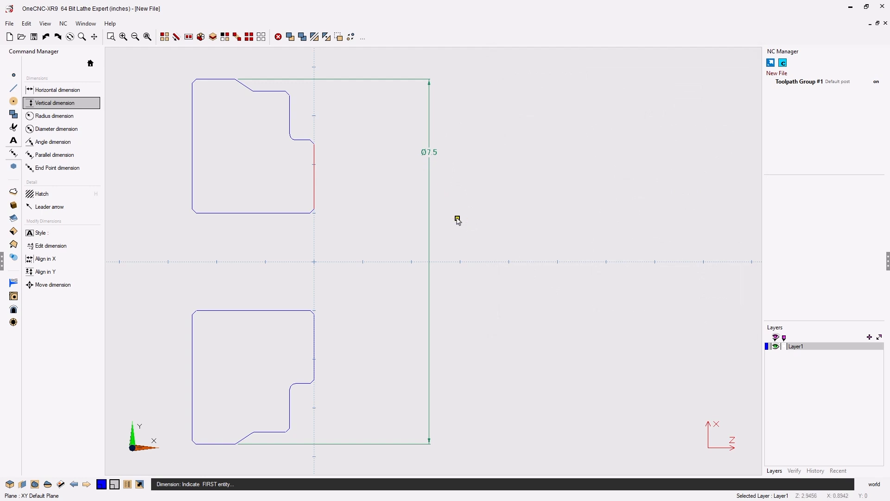
{"action": "mouse_move", "coordinate": [353, 157]}
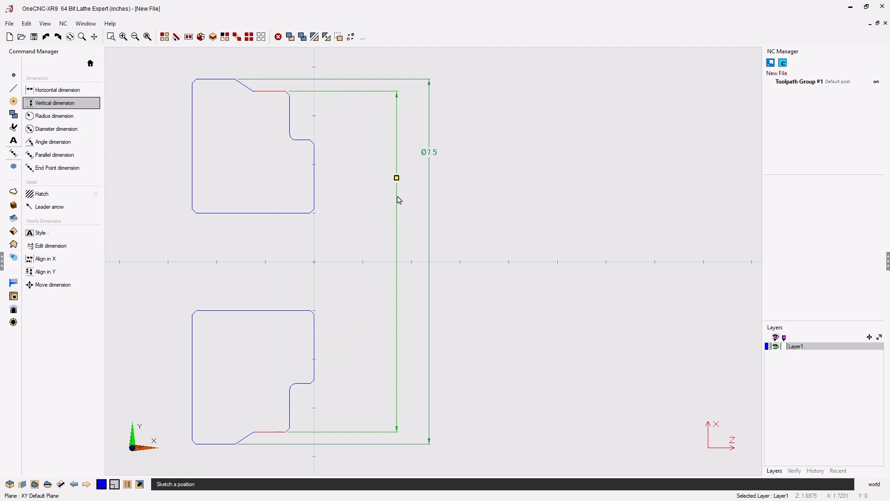
{"action": "mouse_move", "coordinate": [402, 219]}
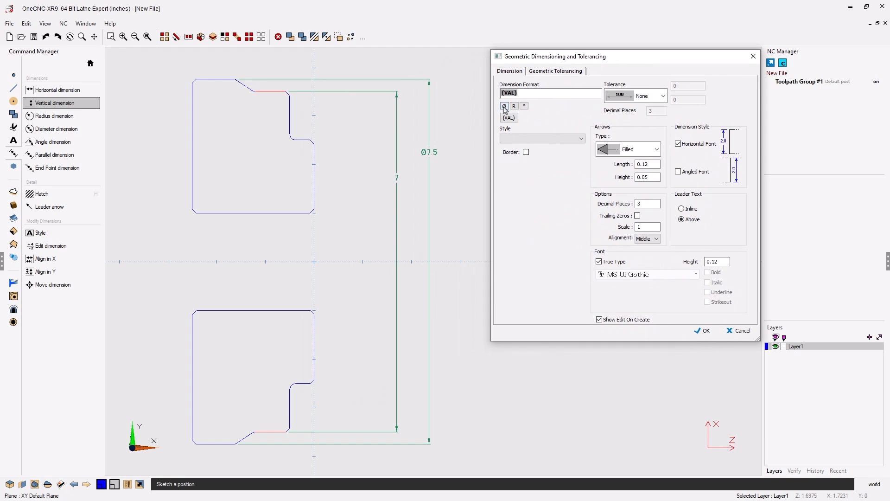
Add the diameter symbol so the second dimension reads Ø7
{"action": "left_click", "coordinate": [503, 106]}
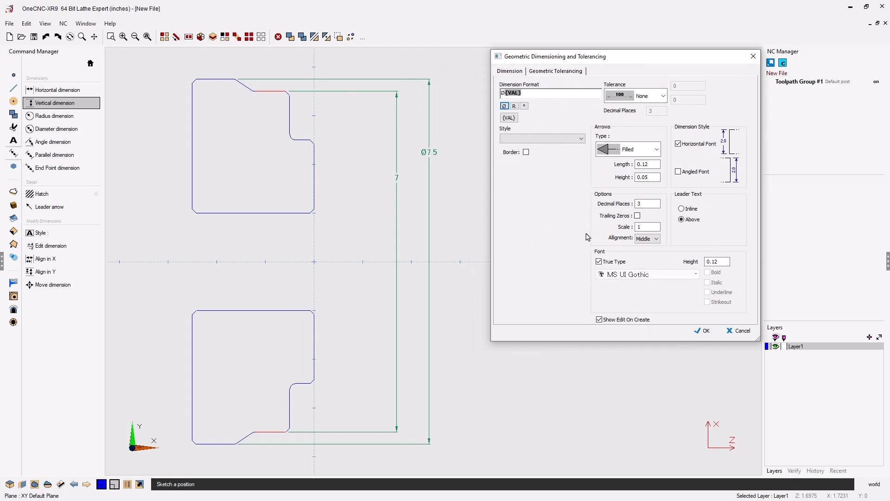
{"action": "left_click", "coordinate": [702, 330]}
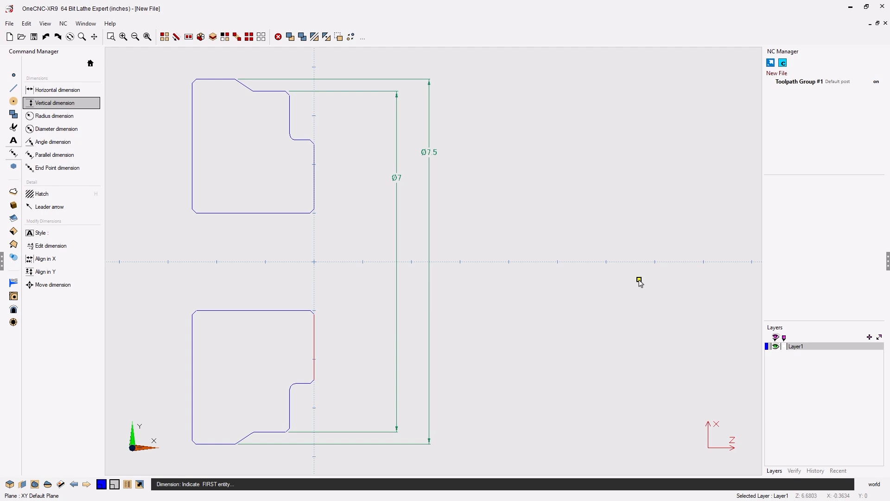
{"action": "mouse_move", "coordinate": [585, 255]}
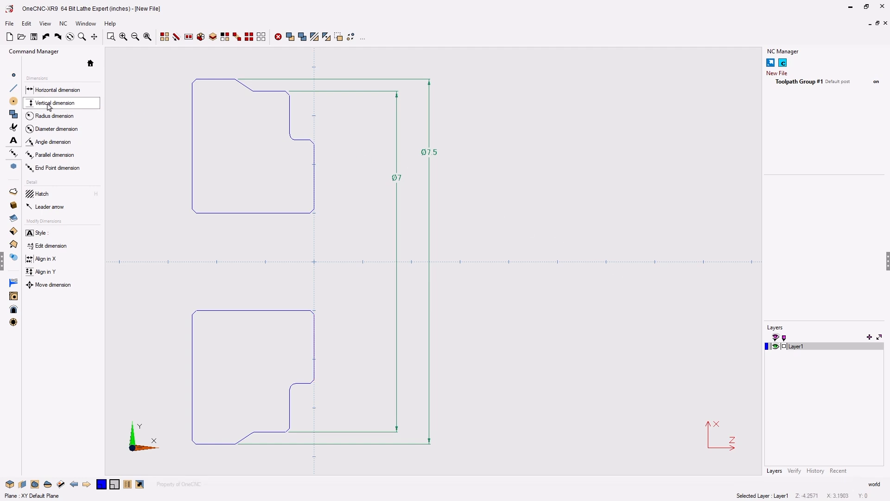
Place a vertical 5 dimension between both profiles' innermost step edges, left of Ø7
{"action": "left_click", "coordinate": [53, 103]}
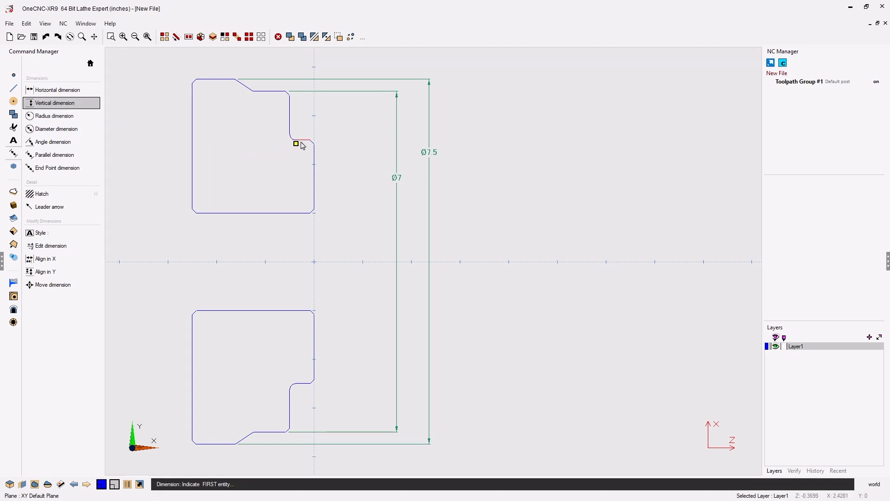
{"action": "left_click", "coordinate": [295, 143]}
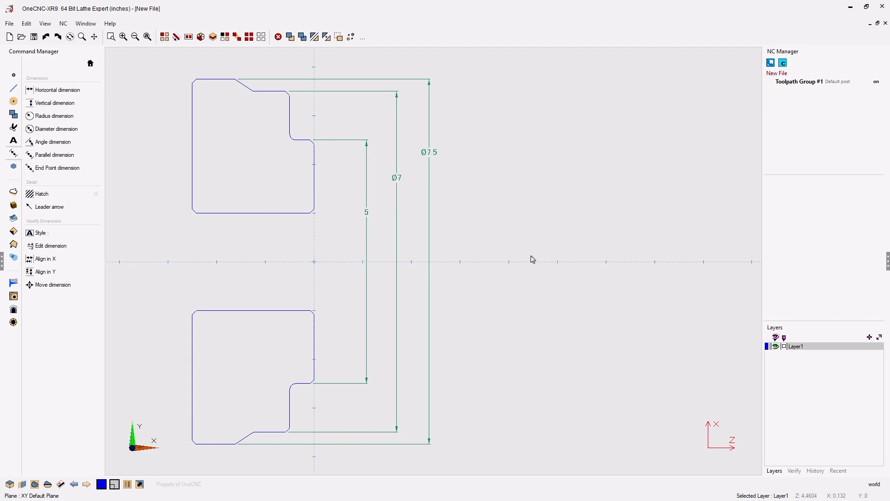
{"action": "mouse_move", "coordinate": [373, 231]}
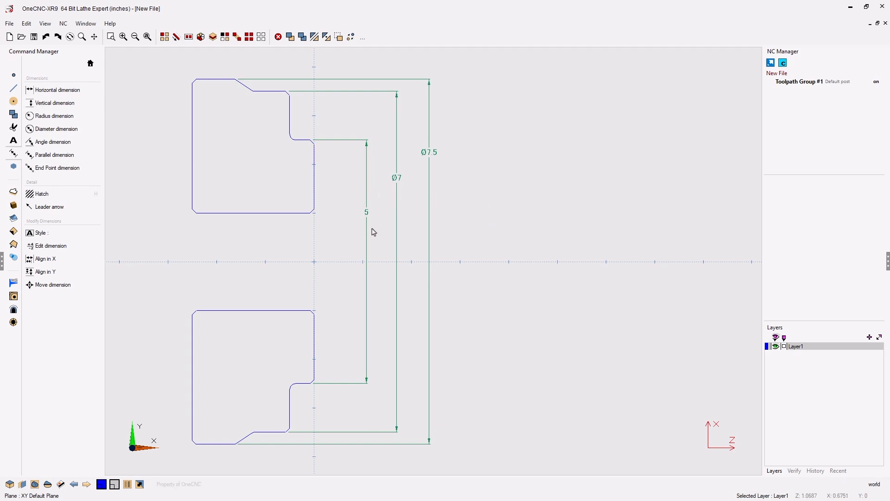
{"action": "mouse_move", "coordinate": [360, 210]}
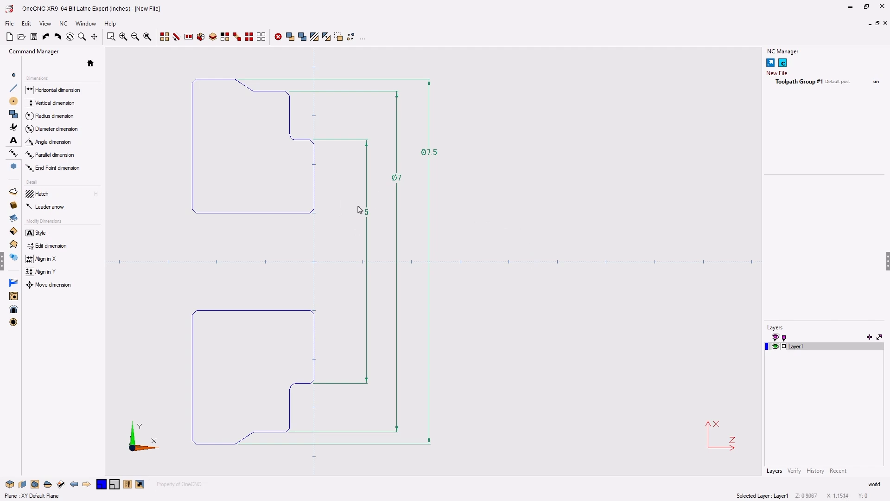
{"action": "mouse_move", "coordinate": [51, 244]}
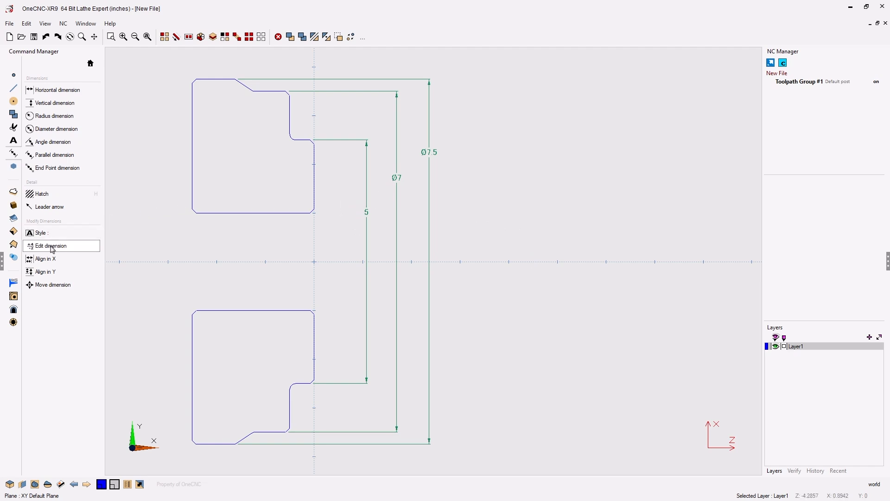
Edit the 5 dimension to add the diameter symbol so it reads Ø5
{"action": "left_click", "coordinate": [51, 245]}
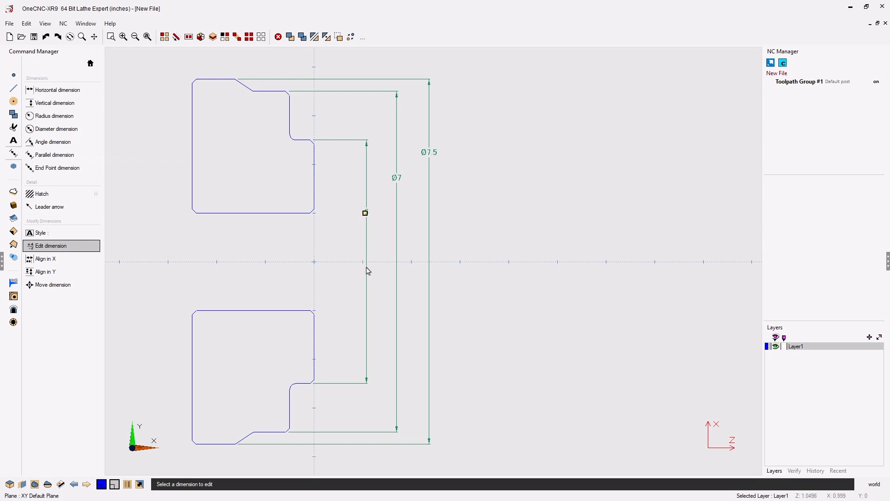
{"action": "mouse_move", "coordinate": [314, 118]}
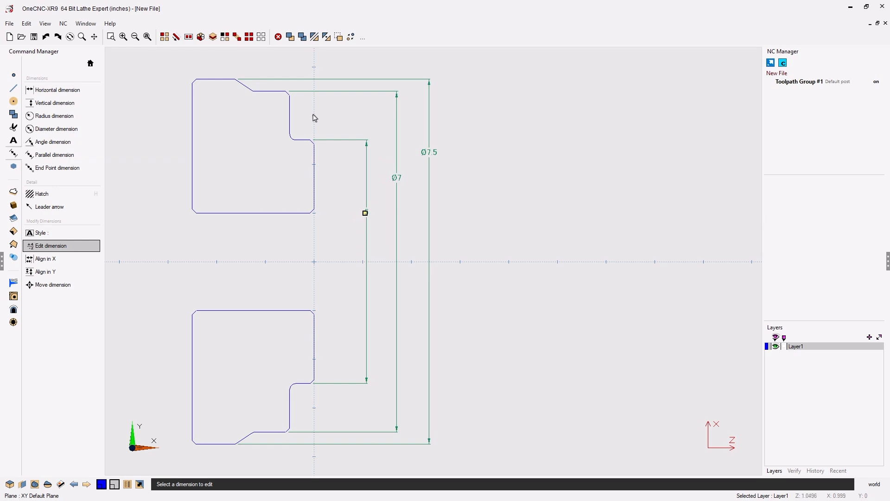
{"action": "left_click", "coordinate": [365, 213]}
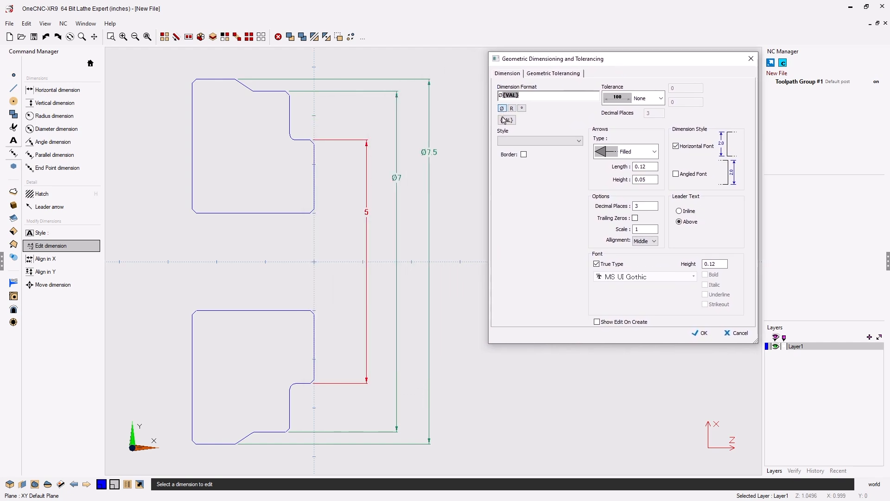
{"action": "left_click", "coordinate": [703, 333]}
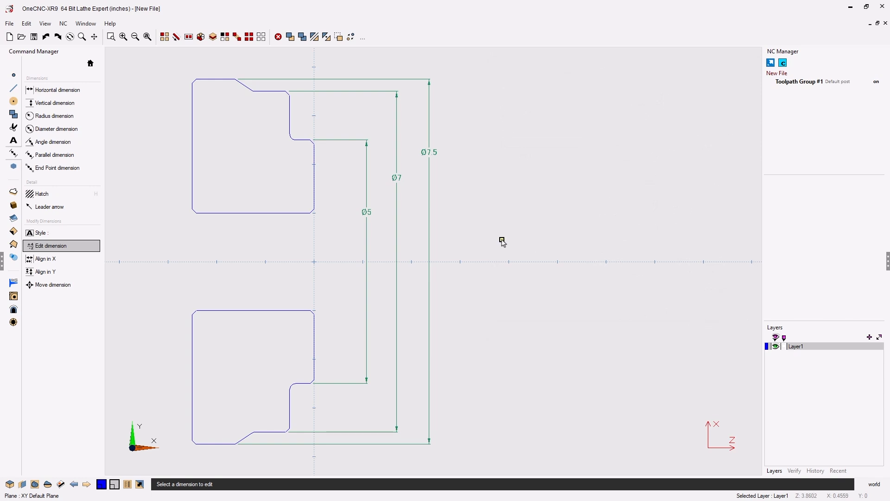